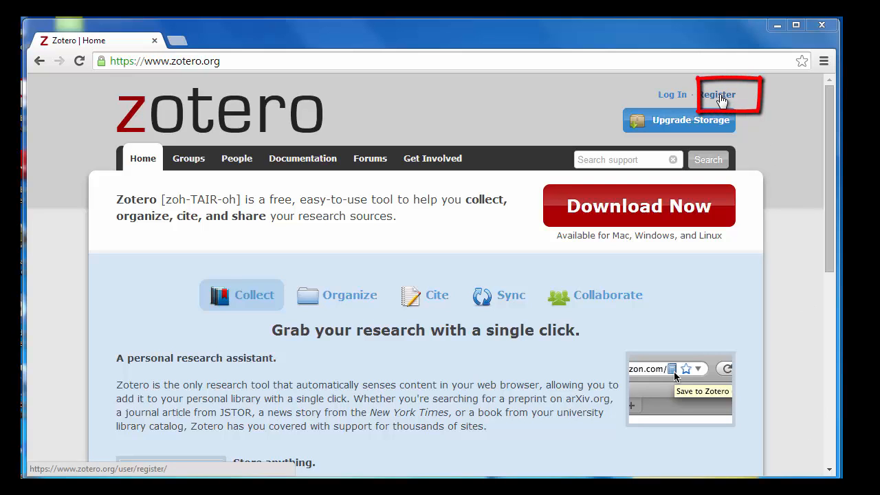
# Step: Go to the zotero.org sign-in page via the Register and Log In links
pyautogui.click(718, 94)
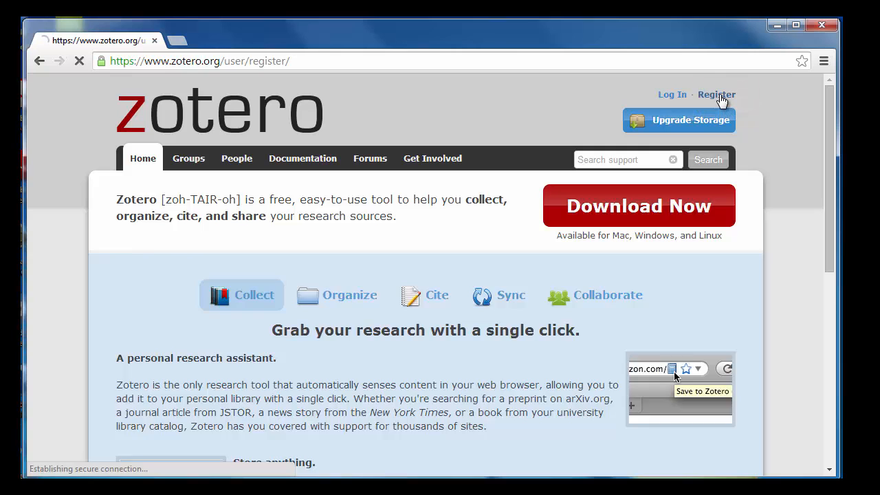
pyautogui.click(716, 94)
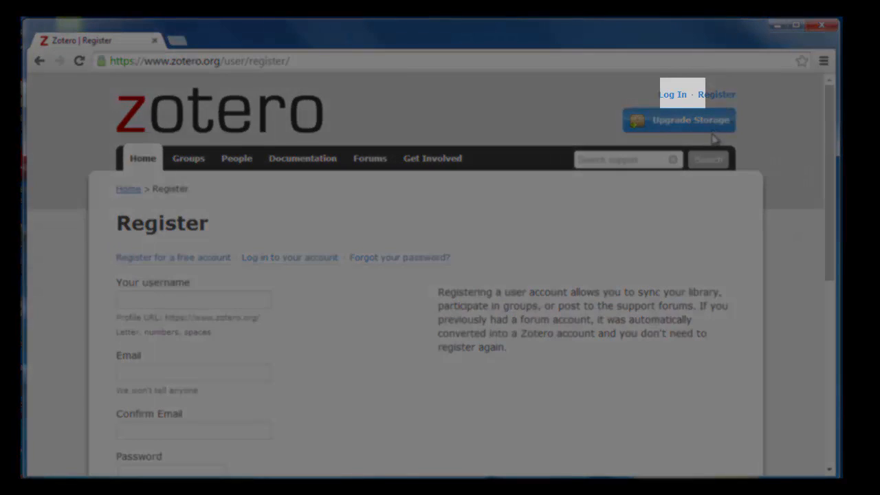
pyautogui.click(671, 94)
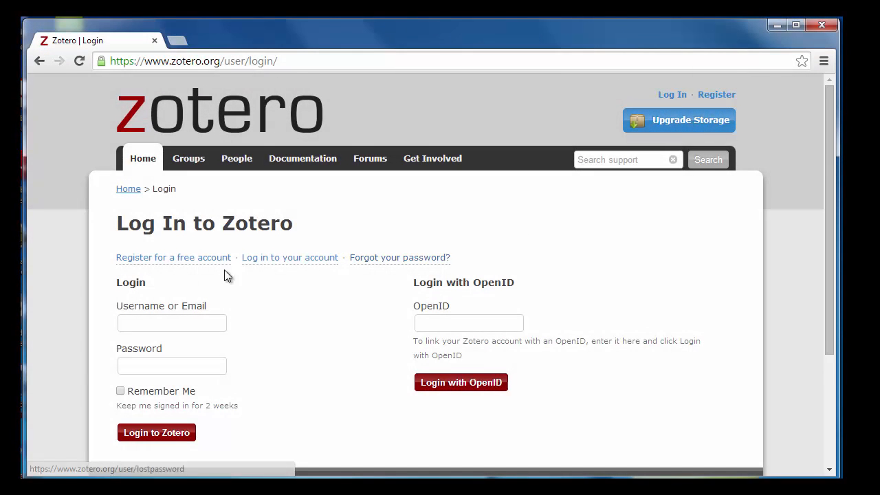
# Step: Enter the account username and password and log in so the online library opens
pyautogui.click(171, 322)
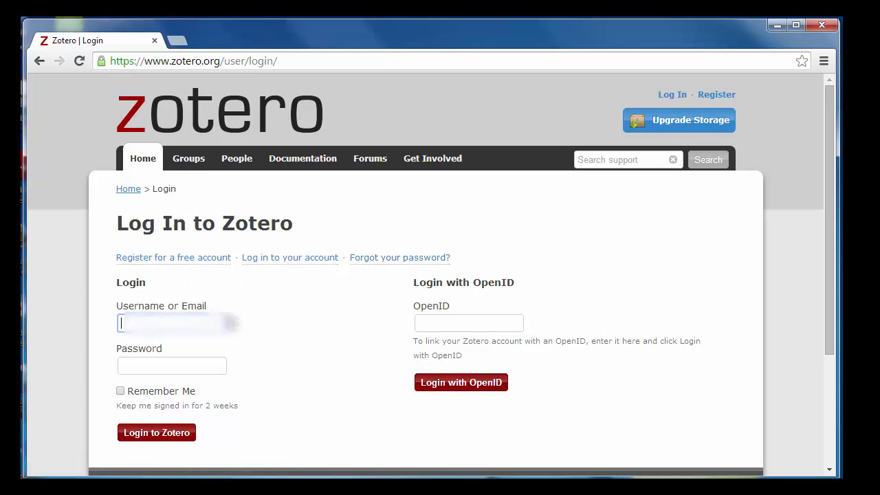
pyautogui.click(170, 366)
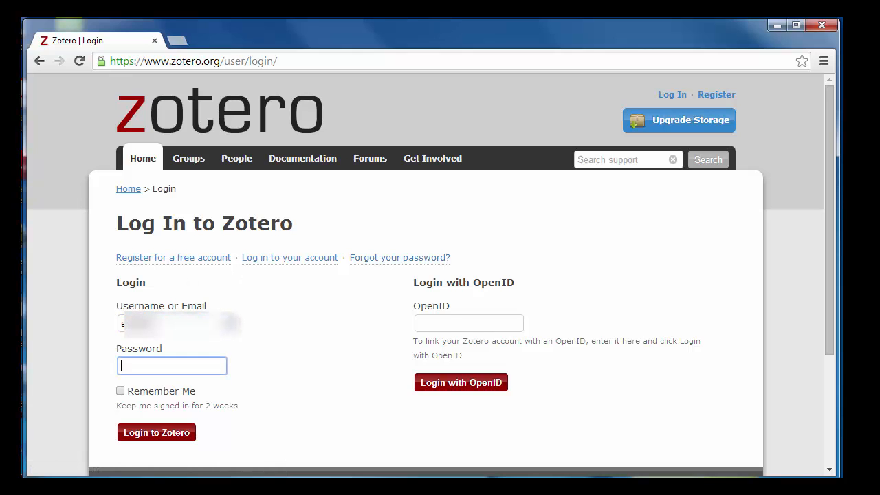
pyautogui.write('password')
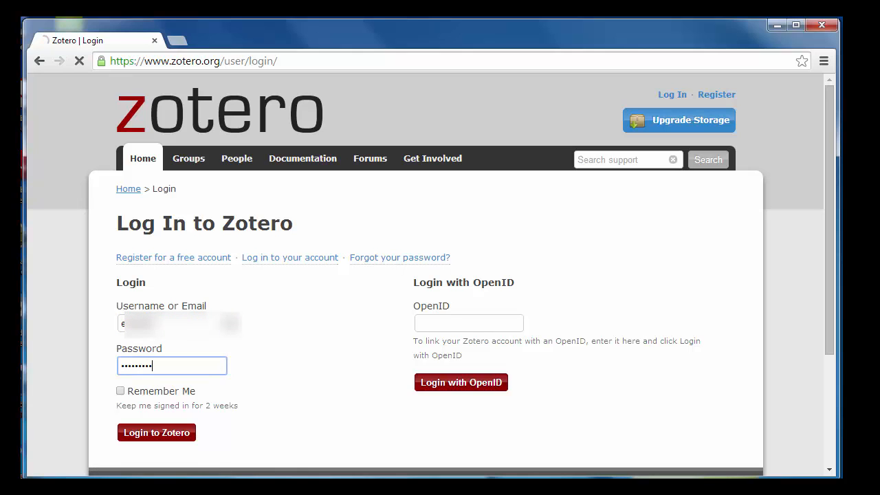
pyautogui.click(157, 432)
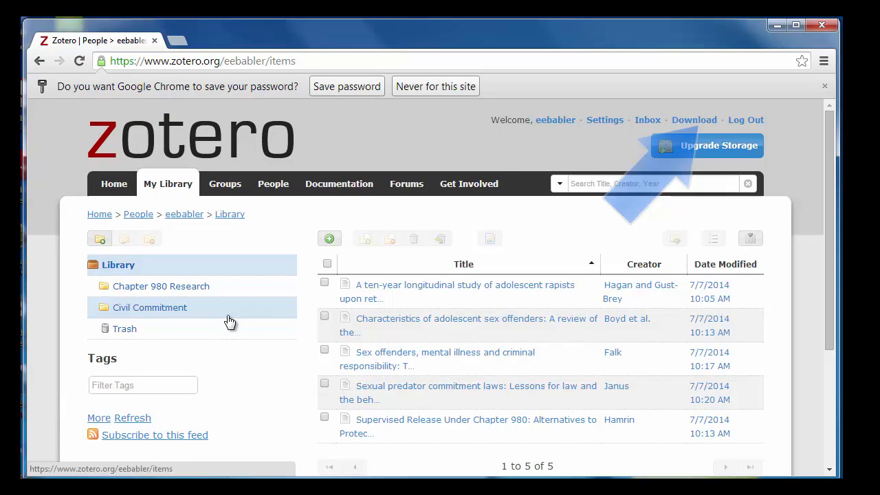
# Step: Download the Zotero Standalone for Windows installer and the Chrome extension
pyautogui.click(694, 120)
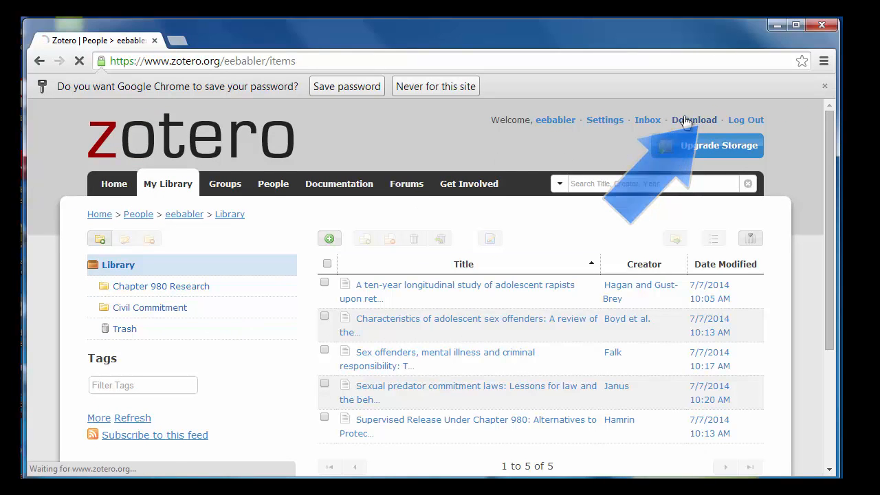
pyautogui.click(695, 120)
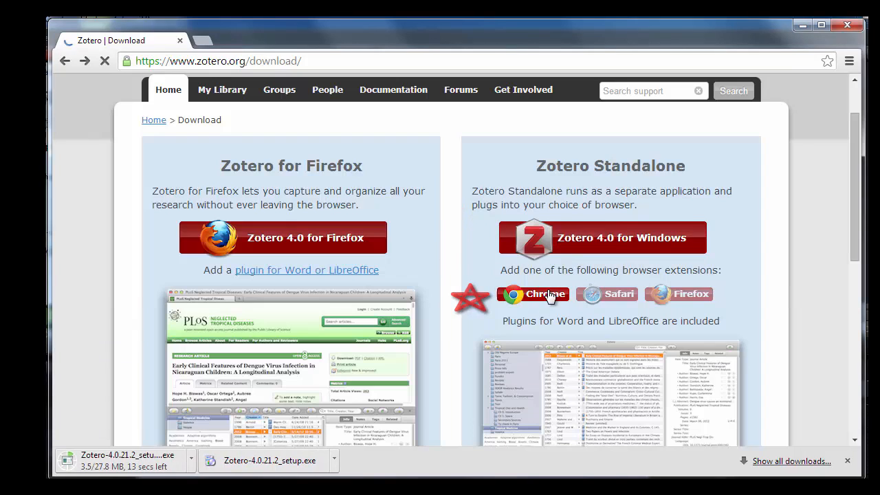
pyautogui.click(534, 294)
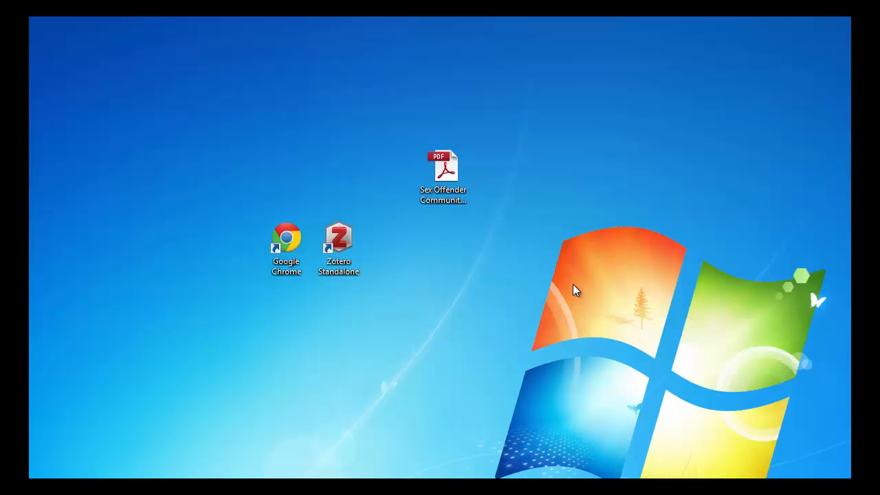
# Step: Launch Zotero Standalone from its desktop shortcut
pyautogui.click(338, 241)
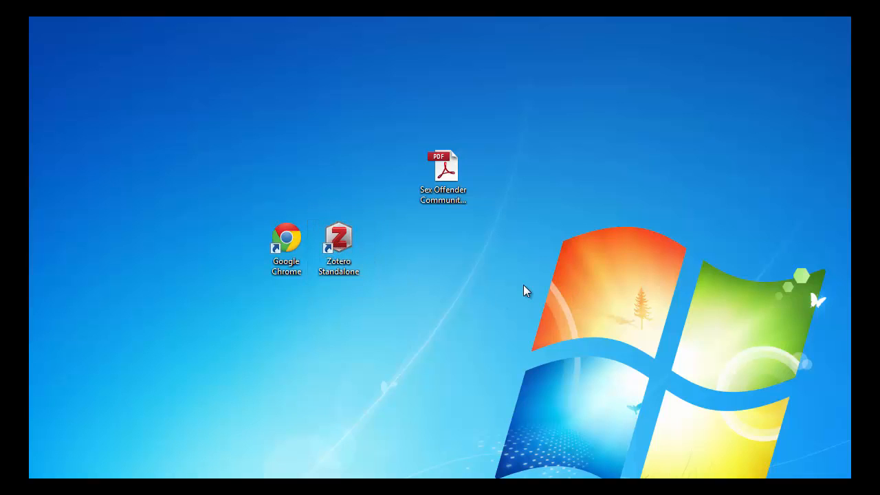
pyautogui.doubleClick(338, 237)
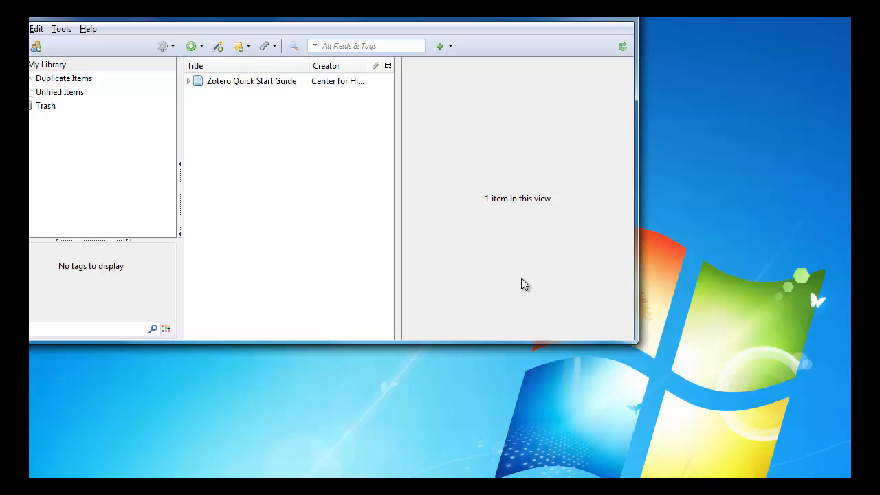
pyautogui.moveTo(520, 278)
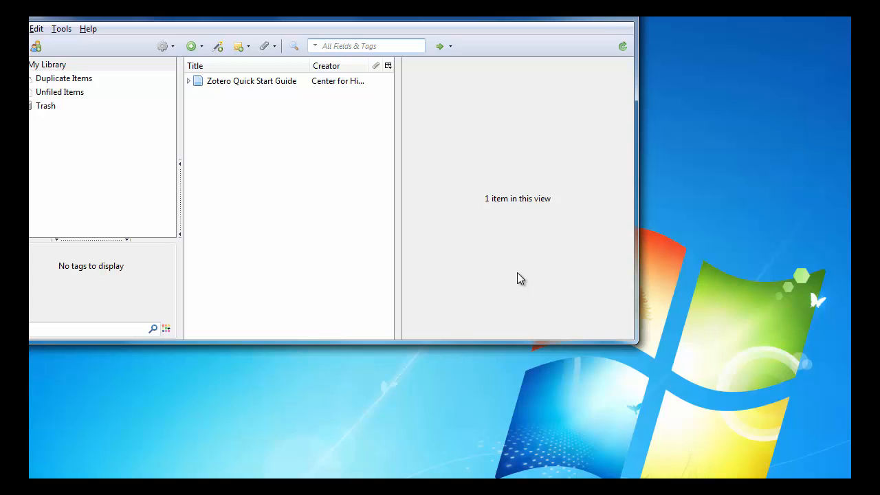
pyautogui.moveTo(416, 86)
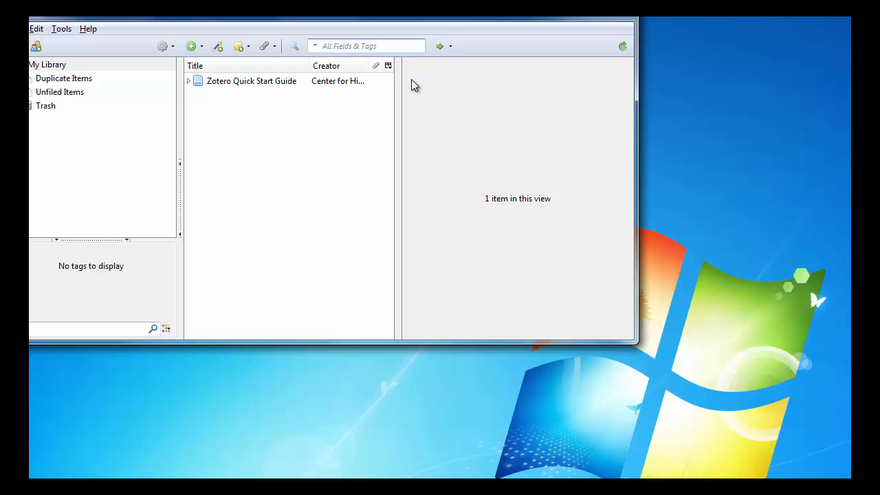
pyautogui.moveTo(364, 29)
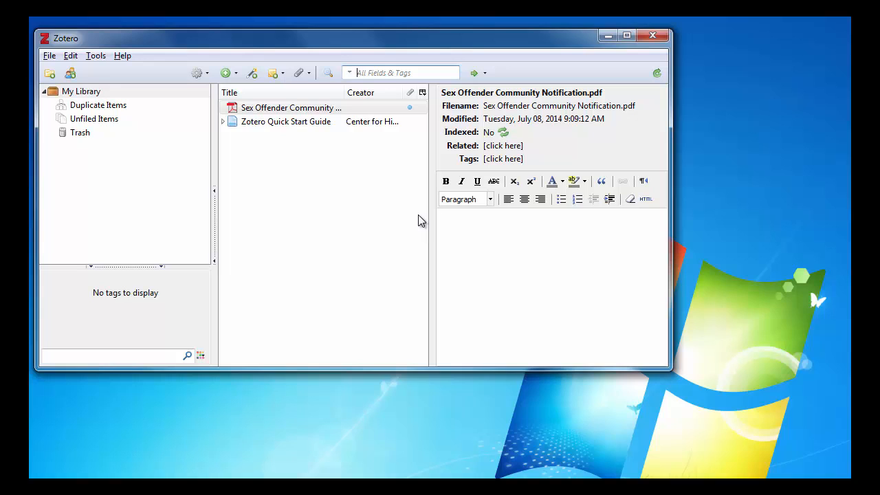
pyautogui.moveTo(433, 383)
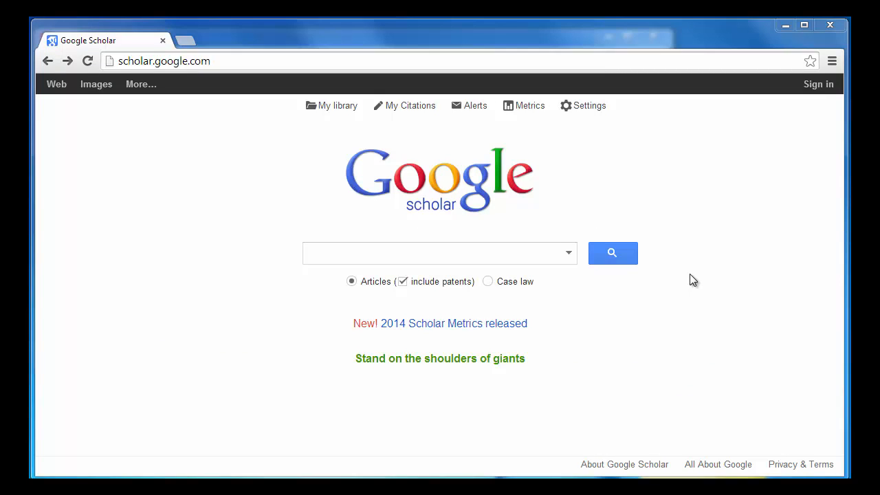
# Step: Search Google Scholar for 'chapter 980' and save the first and third results to Zotero
pyautogui.write('c')
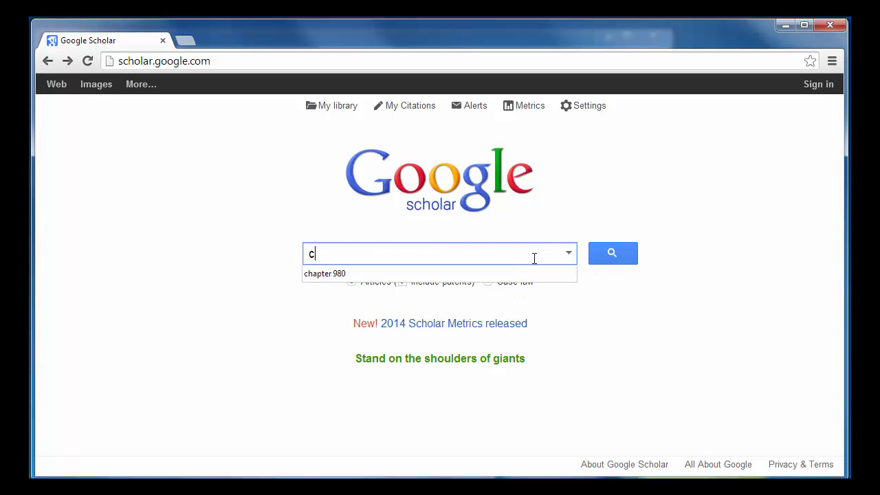
pyautogui.write('hapter 980')
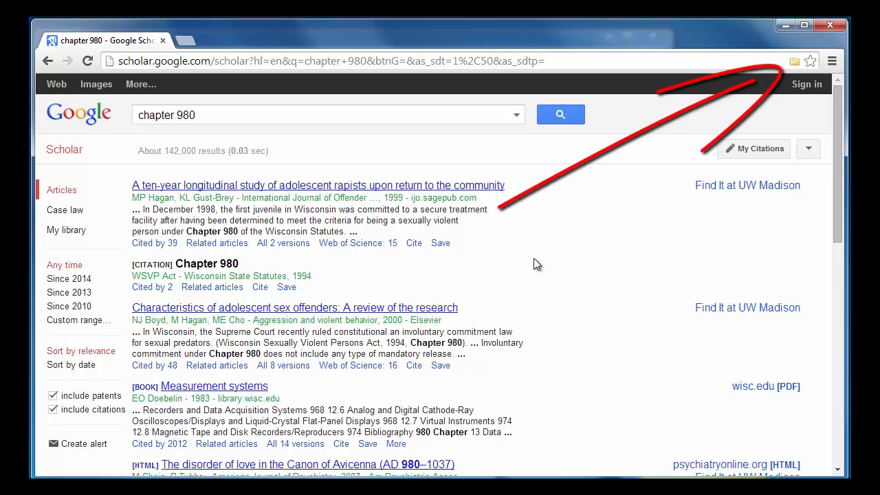
pyautogui.click(795, 60)
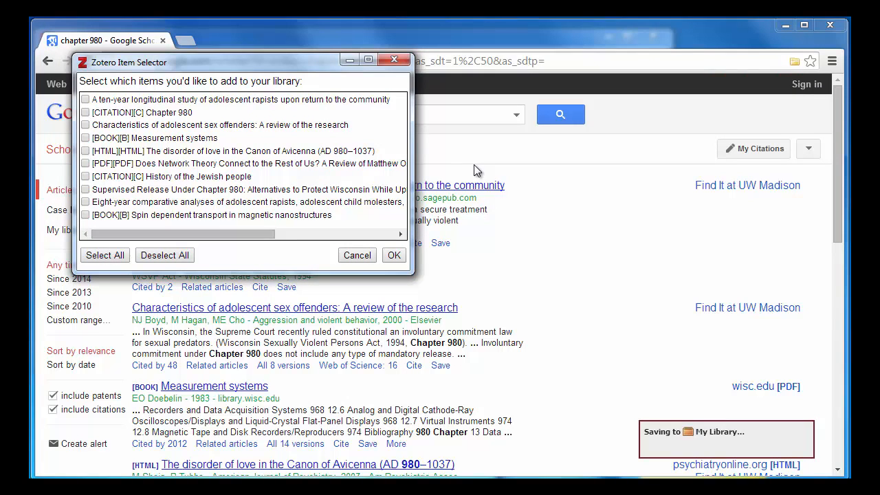
pyautogui.moveTo(306, 152)
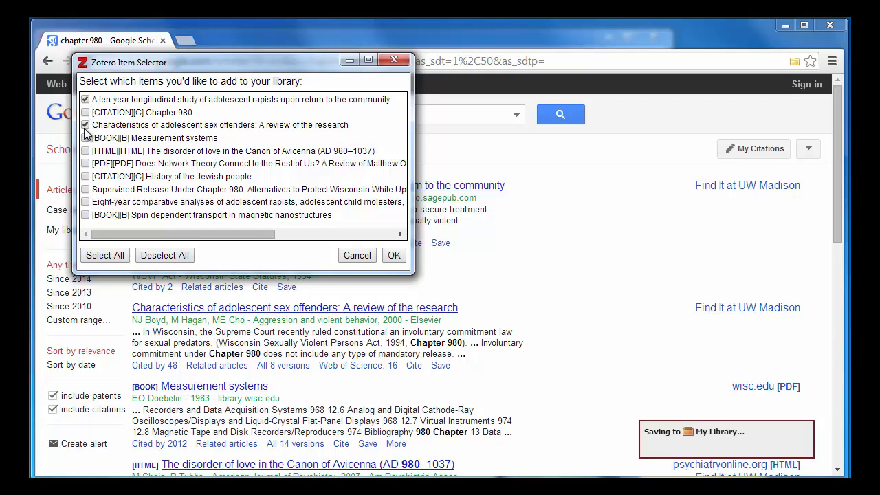
pyautogui.click(394, 254)
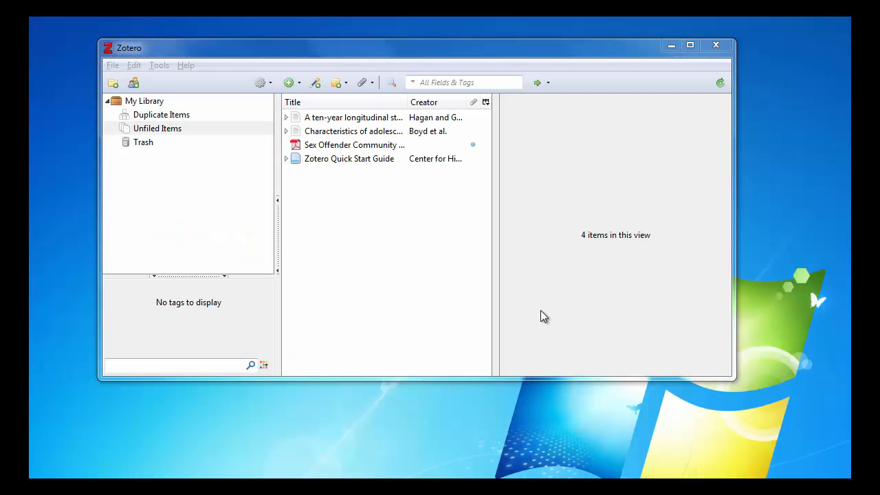
pyautogui.moveTo(547, 308)
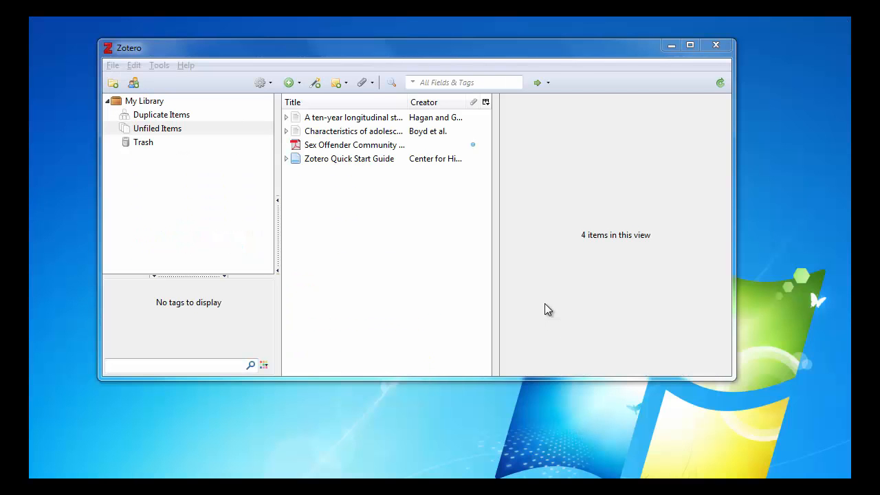
pyautogui.moveTo(543, 308)
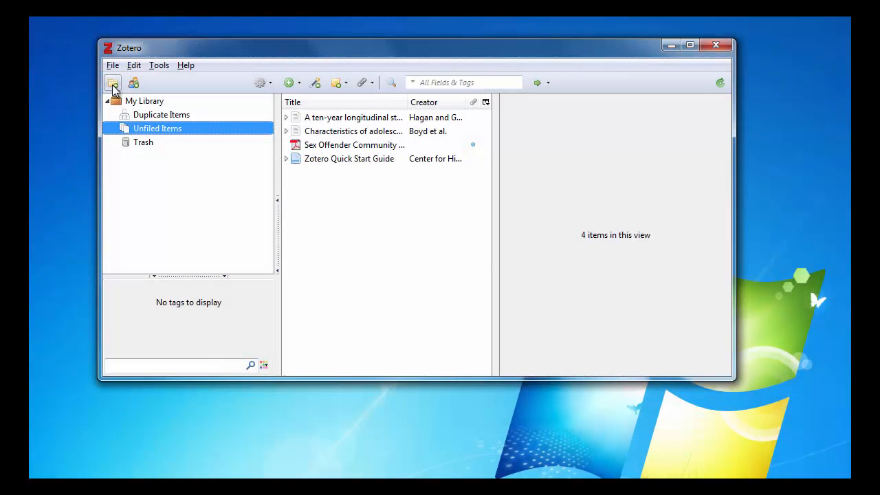
# Step: Create a new collection named 'Chapter 980 Research'
pyautogui.click(113, 82)
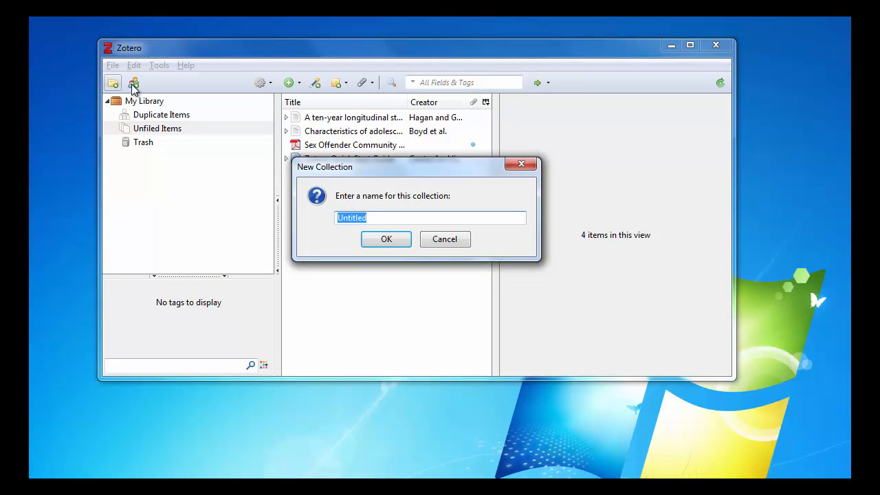
pyautogui.moveTo(144, 89)
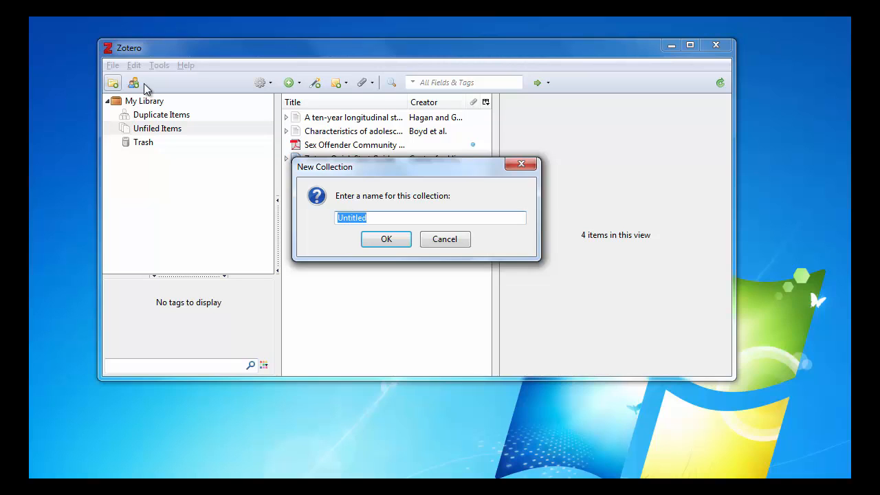
pyautogui.write('Chapter 980')
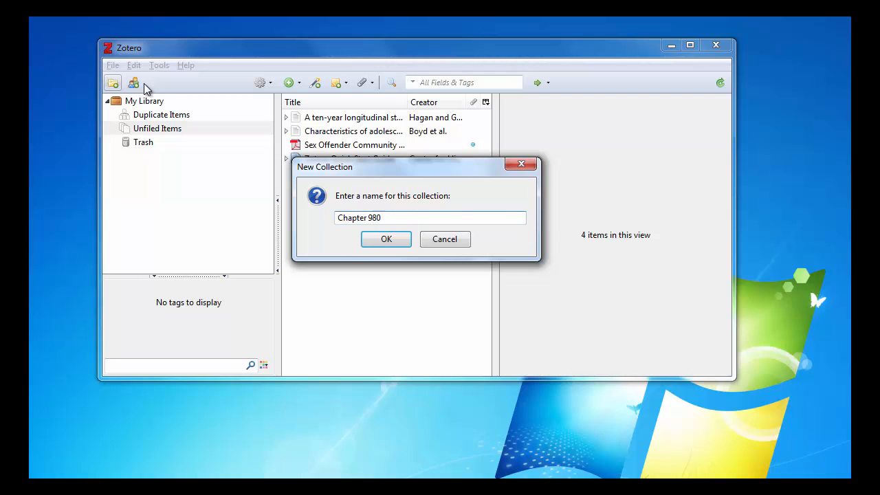
pyautogui.click(385, 239)
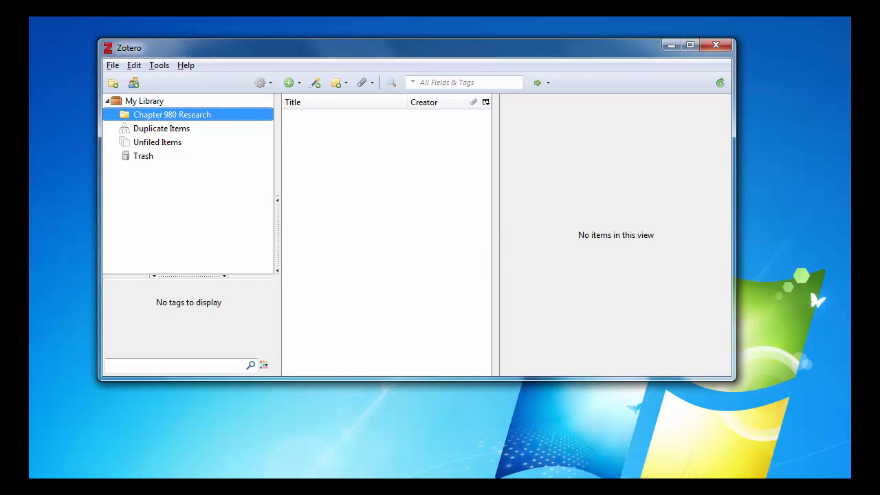
# Step: Show Unfiled Items and display the Characteristics of adolescent sex offenders article's details
pyautogui.click(157, 142)
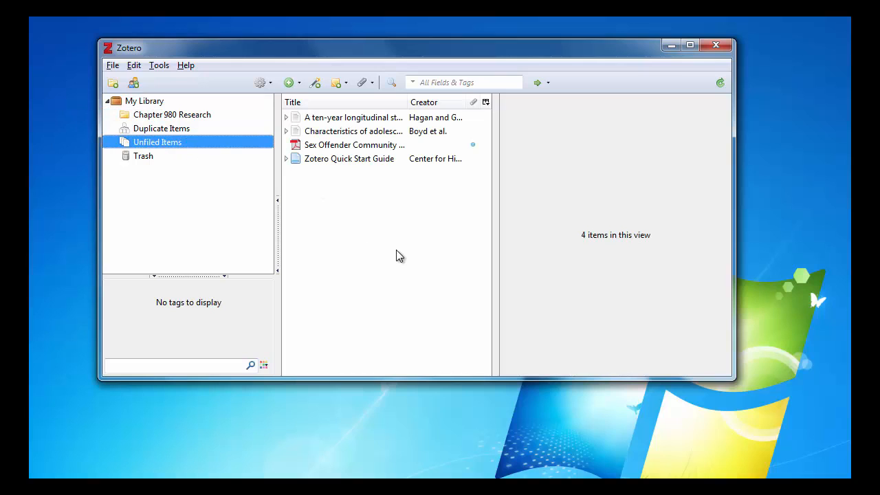
pyautogui.click(352, 132)
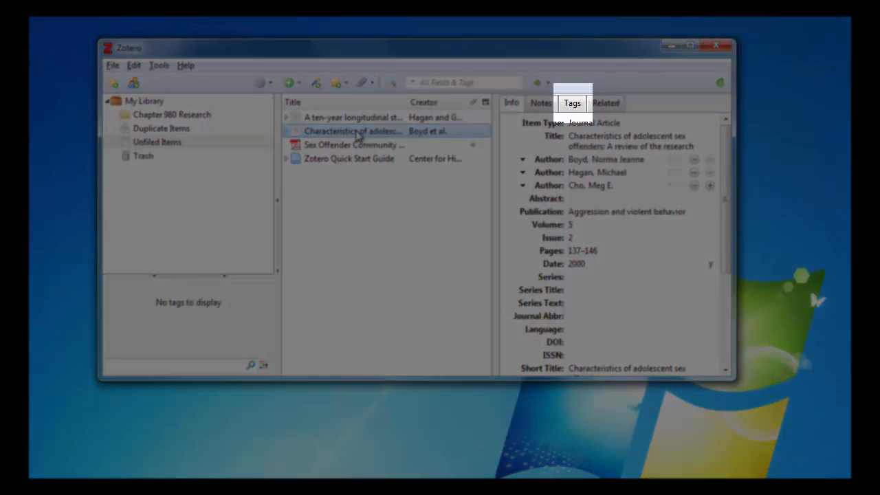
pyautogui.moveTo(487, 123)
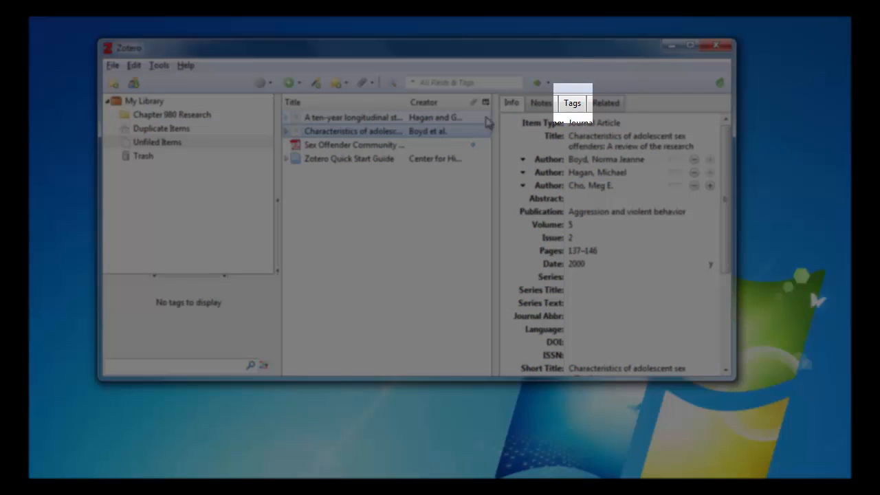
# Step: Add a 'chapter 980' tag to the Boyd et al. article, then view its notes
pyautogui.click(572, 101)
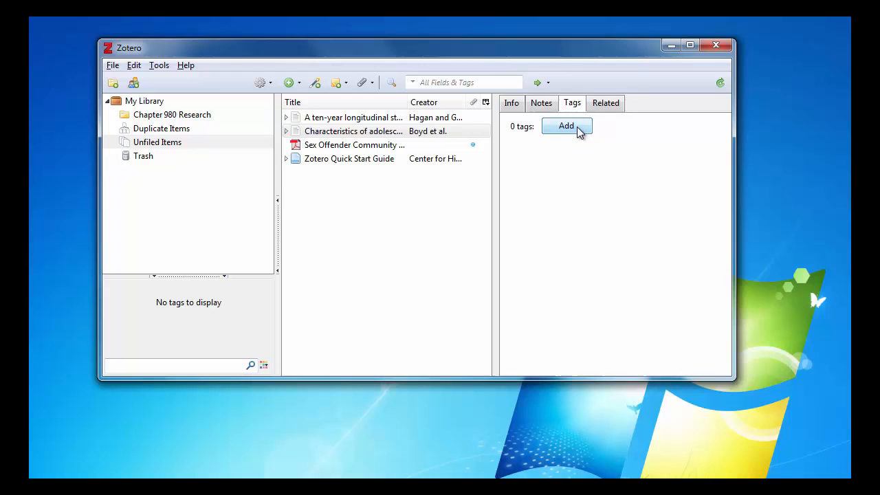
pyautogui.click(567, 127)
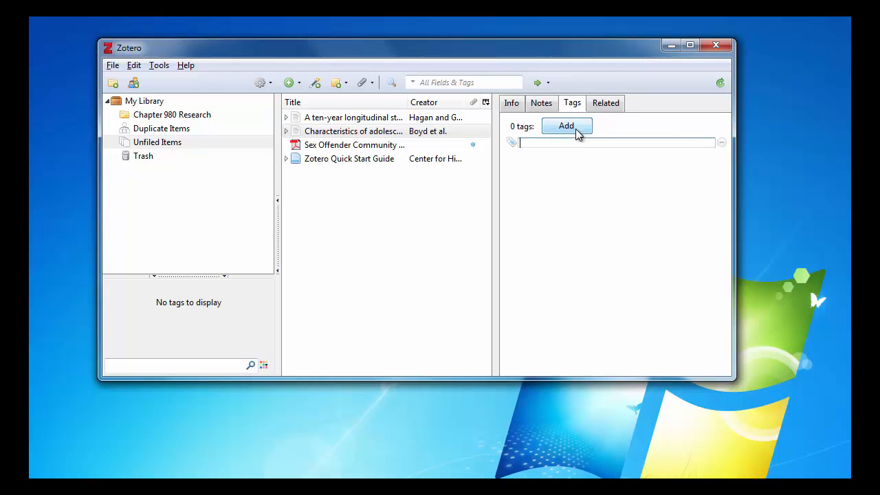
pyautogui.write('c')
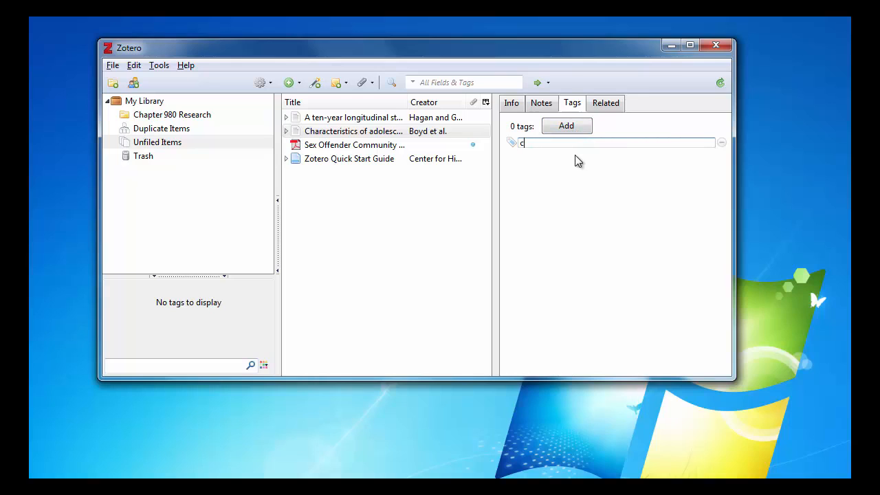
pyautogui.write('hapter 980')
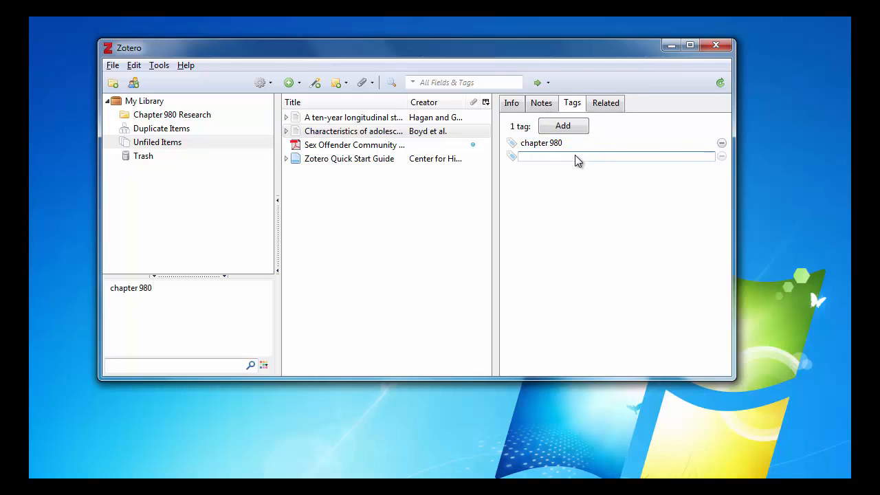
pyautogui.click(542, 102)
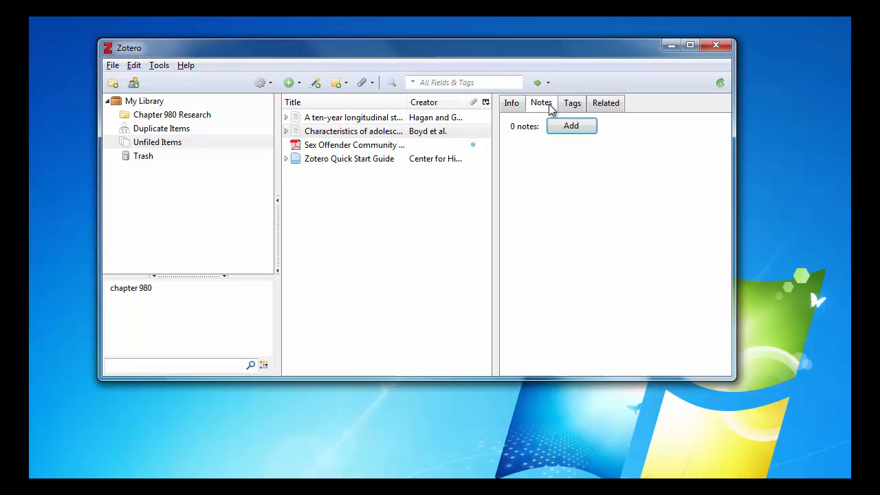
pyautogui.moveTo(467, 226)
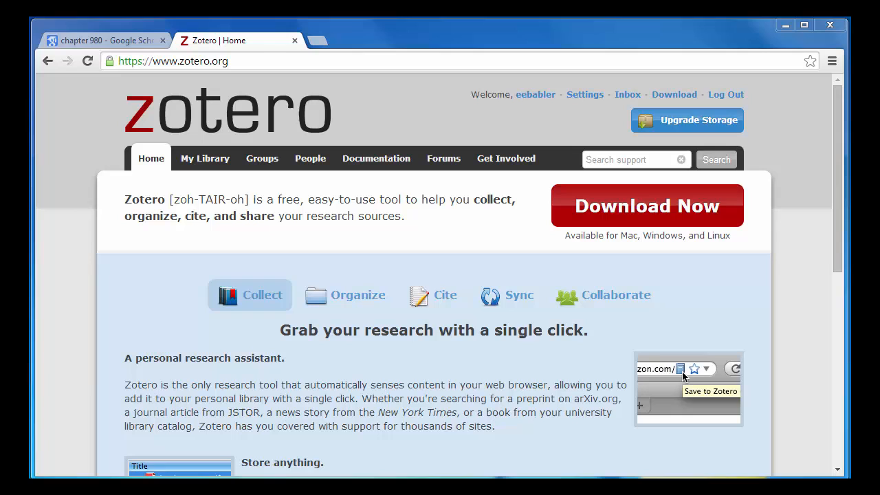
pyautogui.moveTo(363, 297)
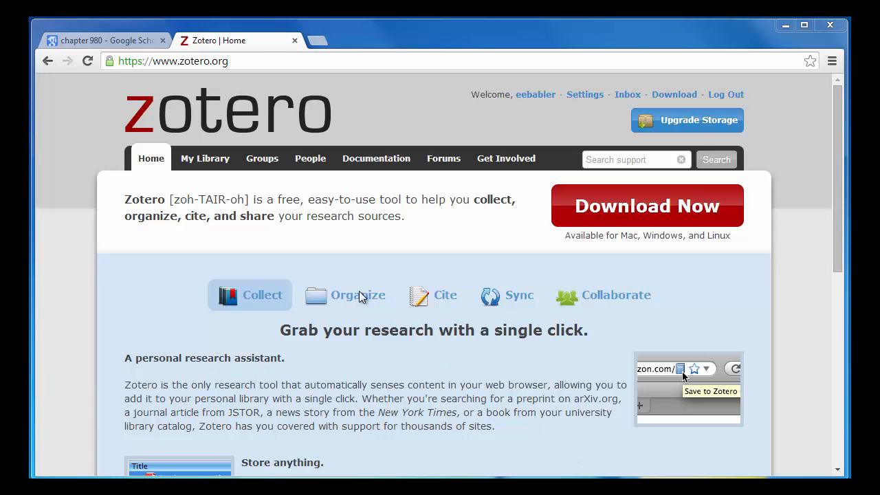
# Step: Go to the Groups page, which lists the existing Testing1234 group
pyautogui.click(261, 159)
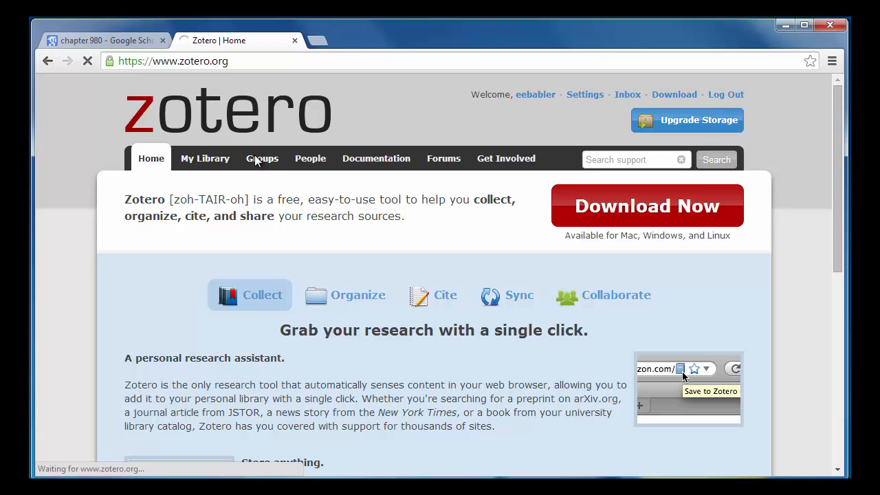
pyautogui.click(261, 158)
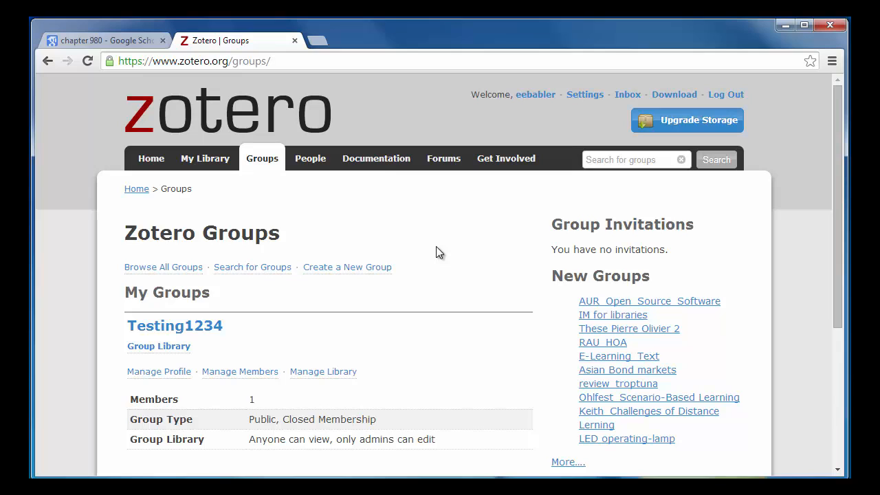
pyautogui.moveTo(377, 281)
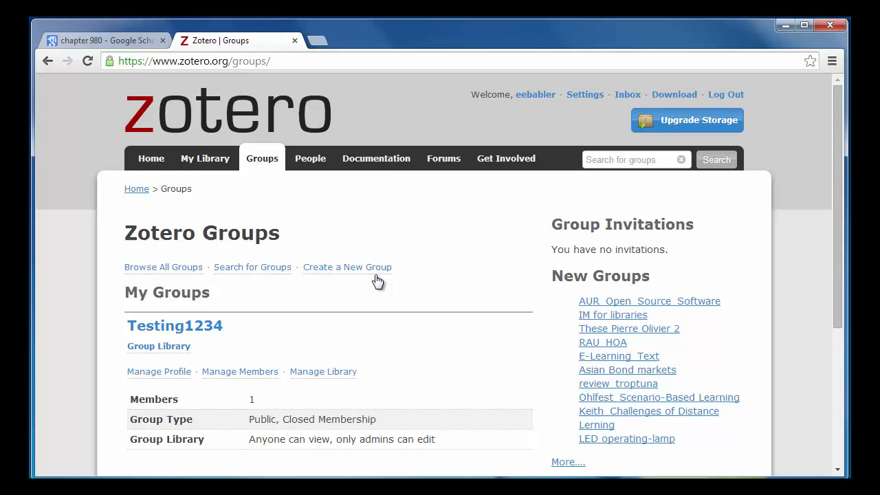
# Step: Create a new group 'Testing 12345' with Public, Closed Membership
pyautogui.click(346, 267)
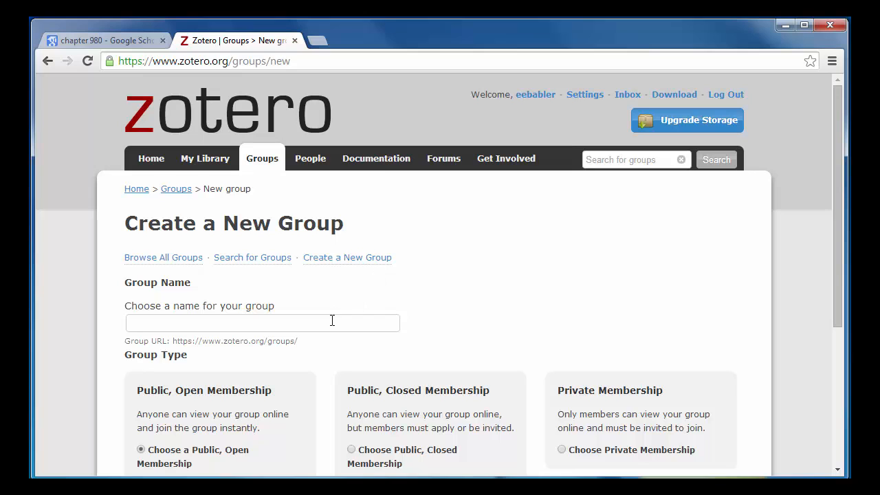
pyautogui.write('Testing 12')
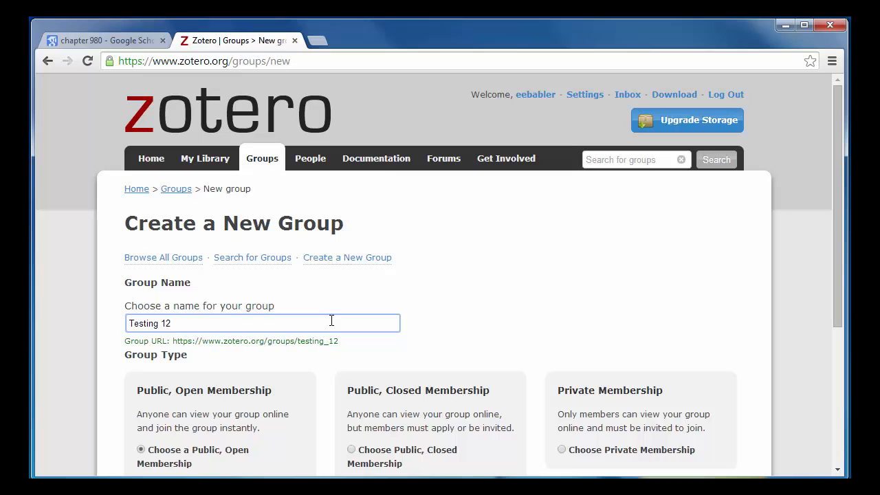
pyautogui.write('345')
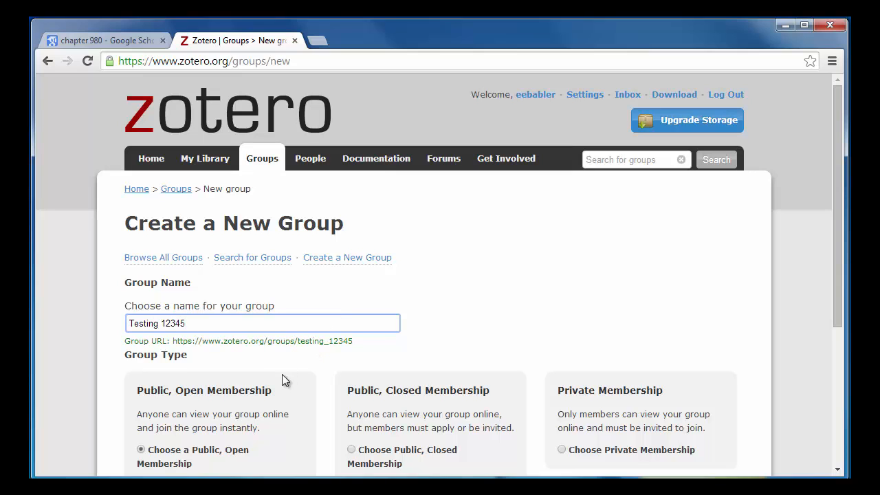
pyautogui.scroll(-3)
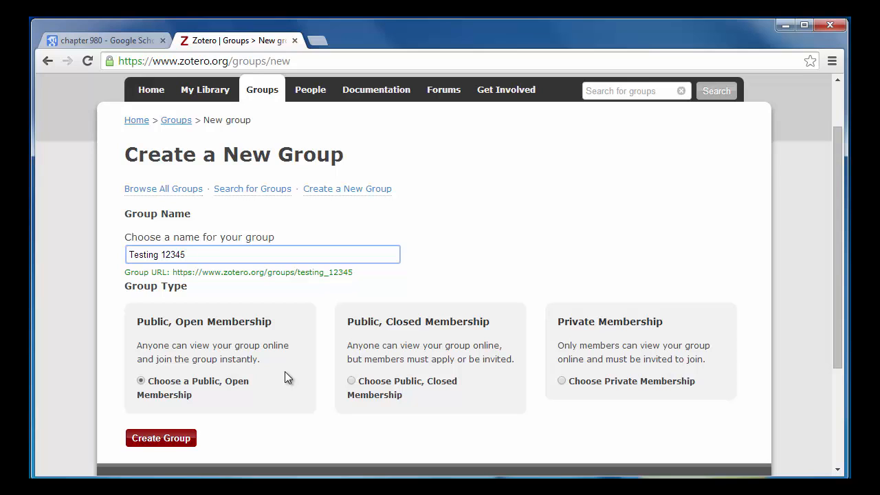
pyautogui.moveTo(401, 378)
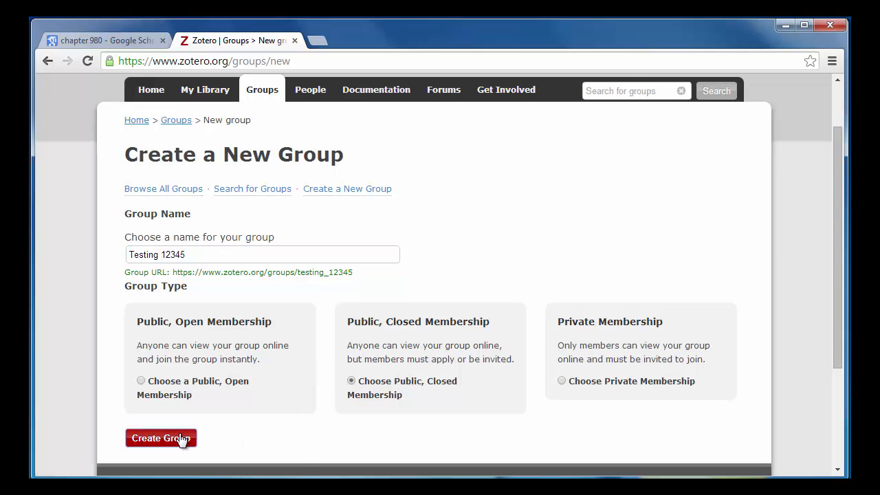
pyautogui.click(161, 438)
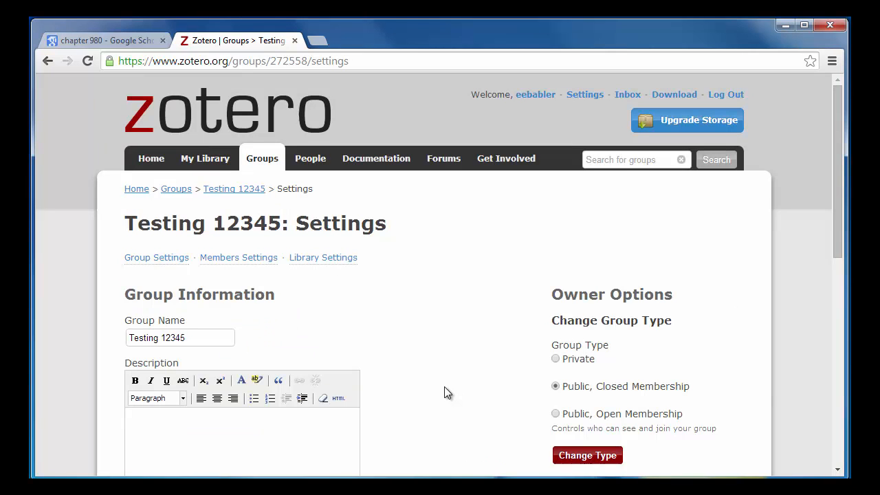
# Step: Save the Testing 12345 group's settings from its settings page
pyautogui.scroll(-3)
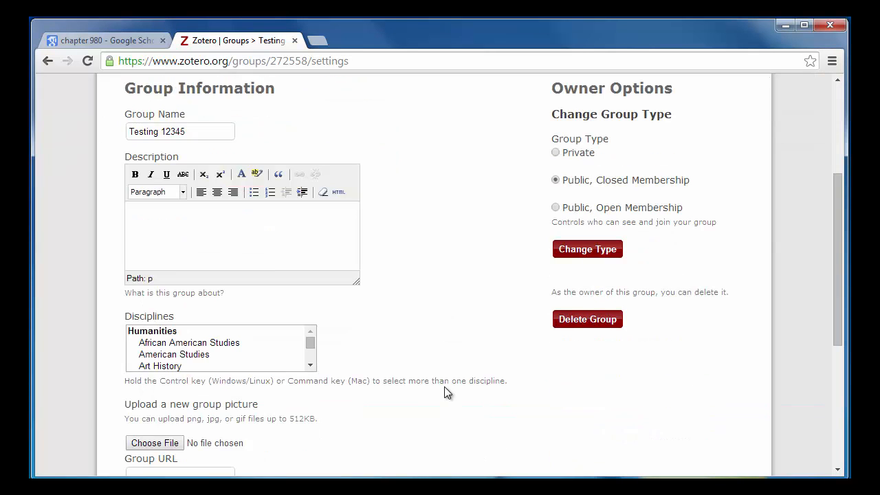
pyautogui.moveTo(366, 377)
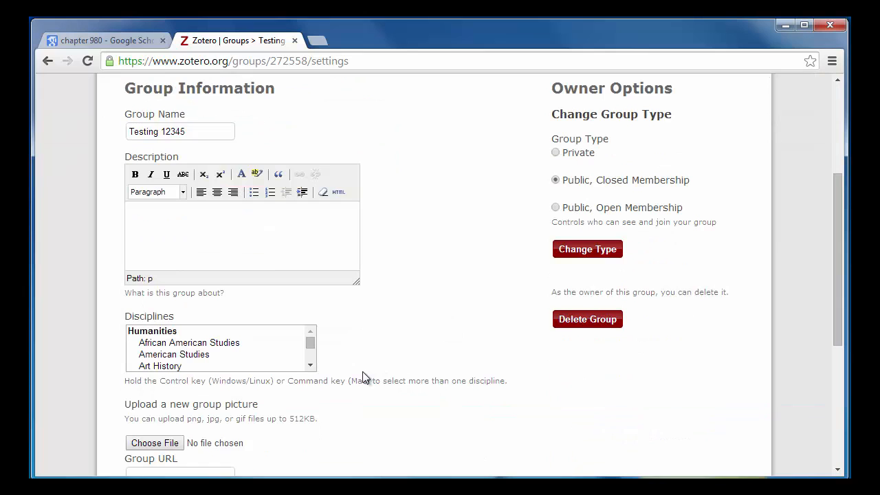
pyautogui.scroll(-3)
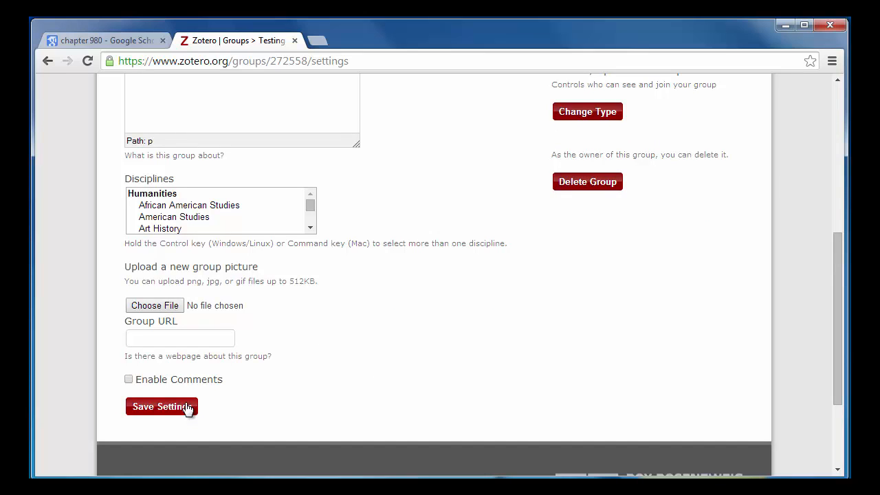
pyautogui.click(162, 407)
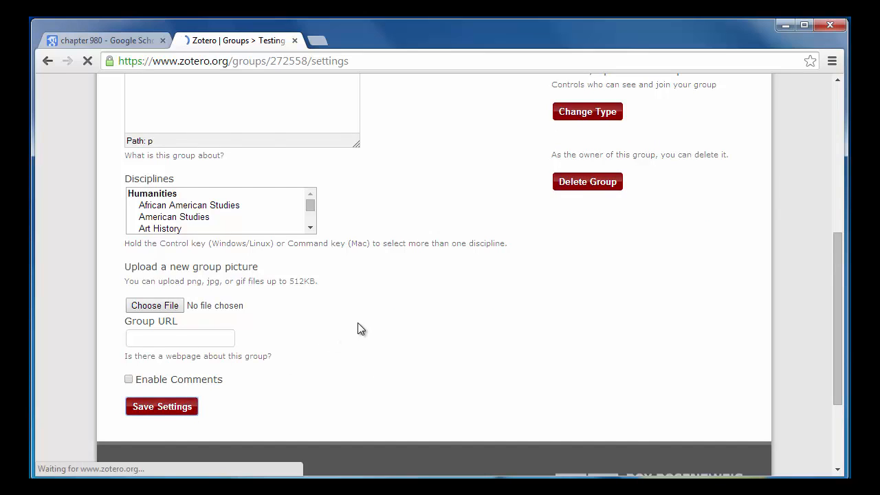
pyautogui.click(162, 407)
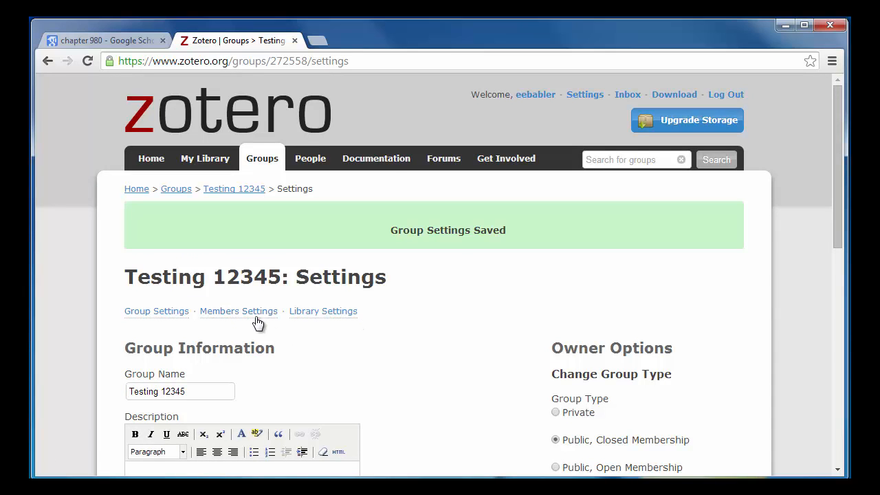
# Step: View the group's Members Settings and go to the Send More Invitations page
pyautogui.click(240, 311)
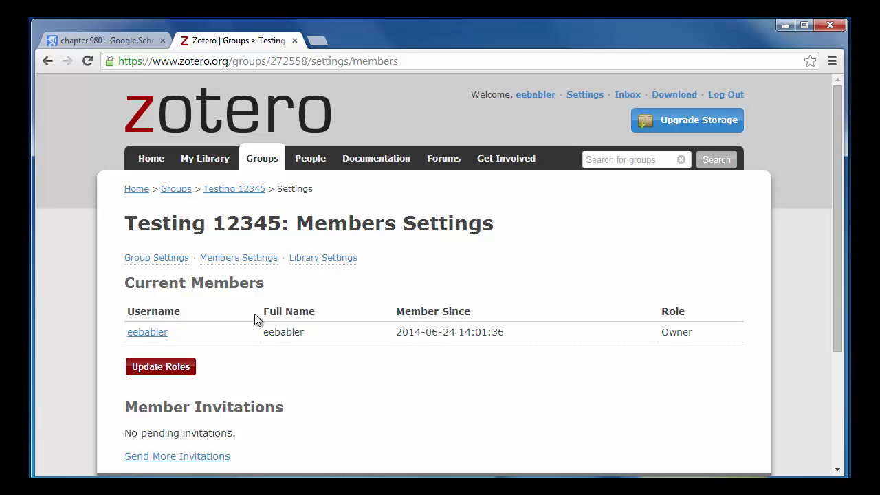
pyautogui.scroll(-3)
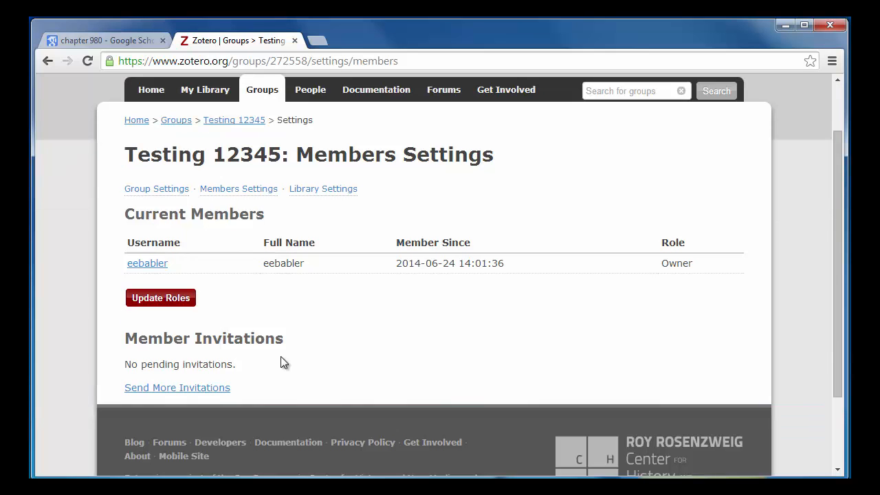
pyautogui.click(176, 388)
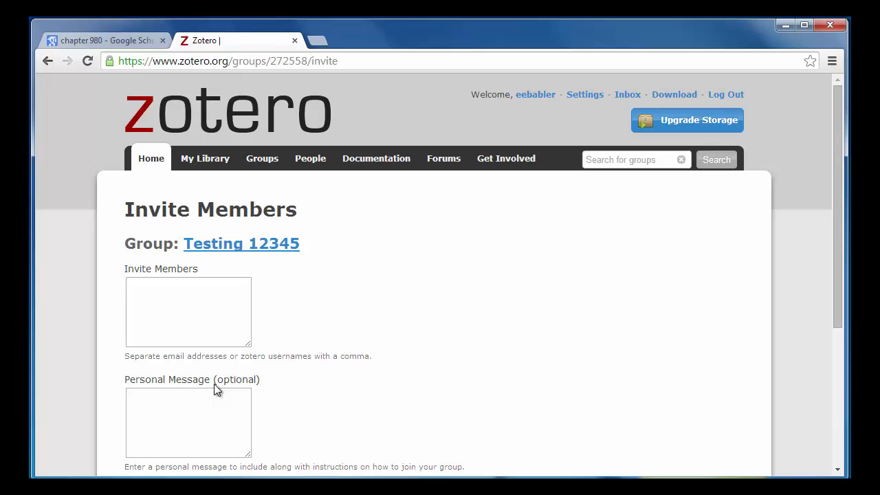
pyautogui.moveTo(218, 379)
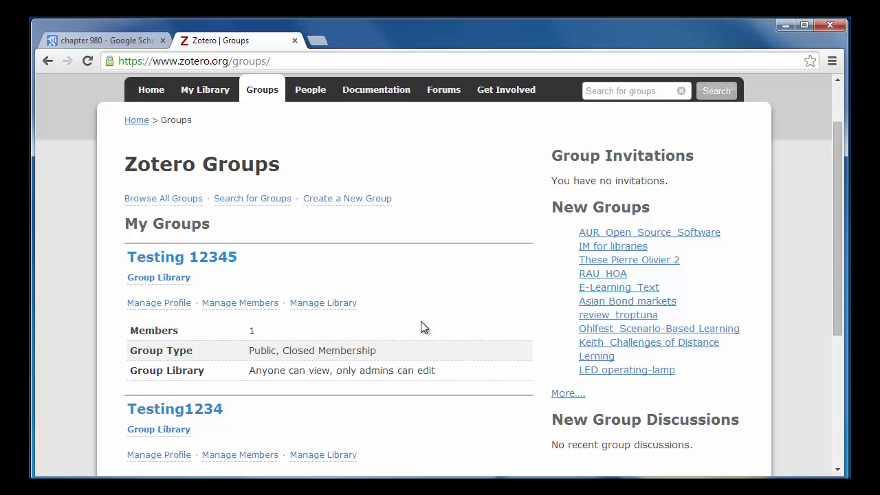
pyautogui.moveTo(415, 327)
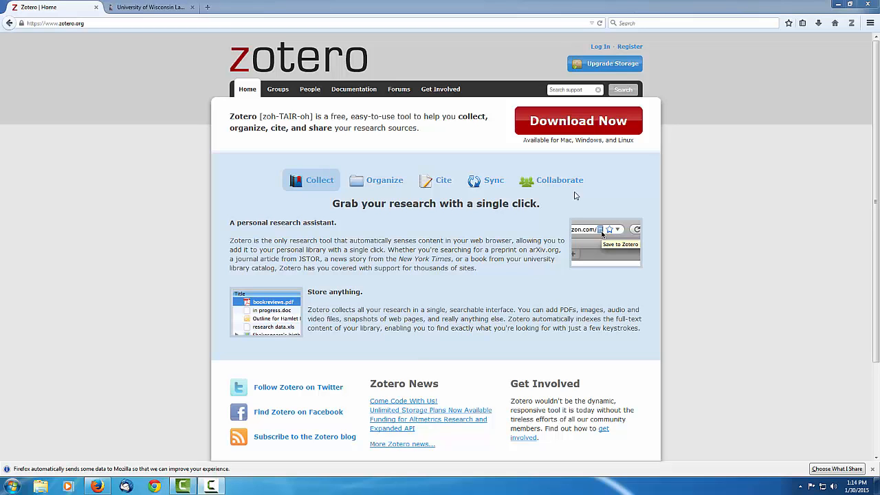
pyautogui.moveTo(514, 195)
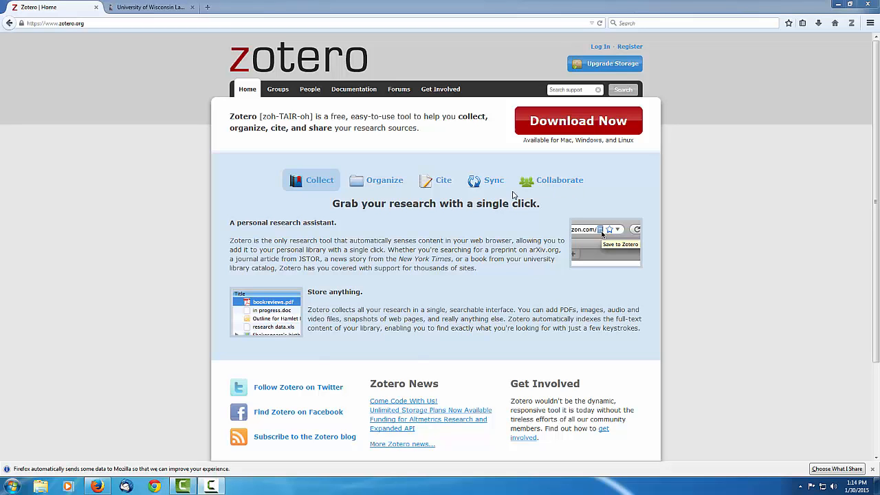
# Step: Switch Firefox to the UW Law Library's Research Help – Ask a Librarian page
pyautogui.click(149, 7)
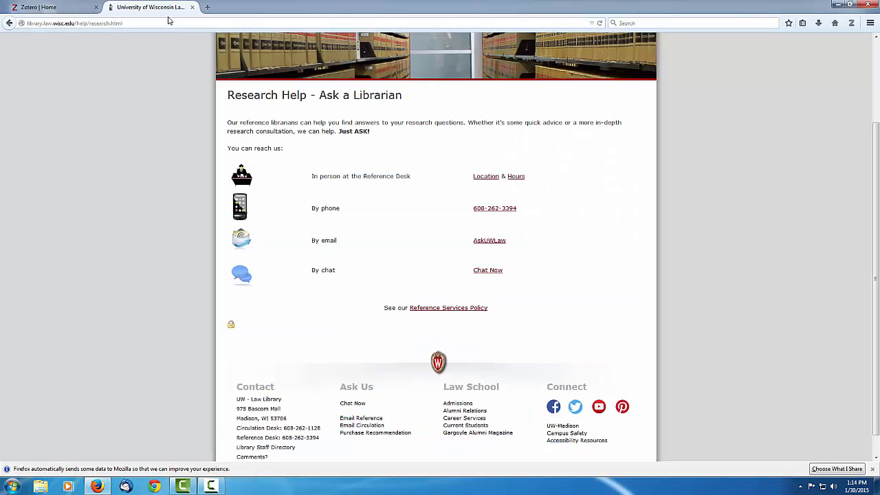
pyautogui.moveTo(163, 154)
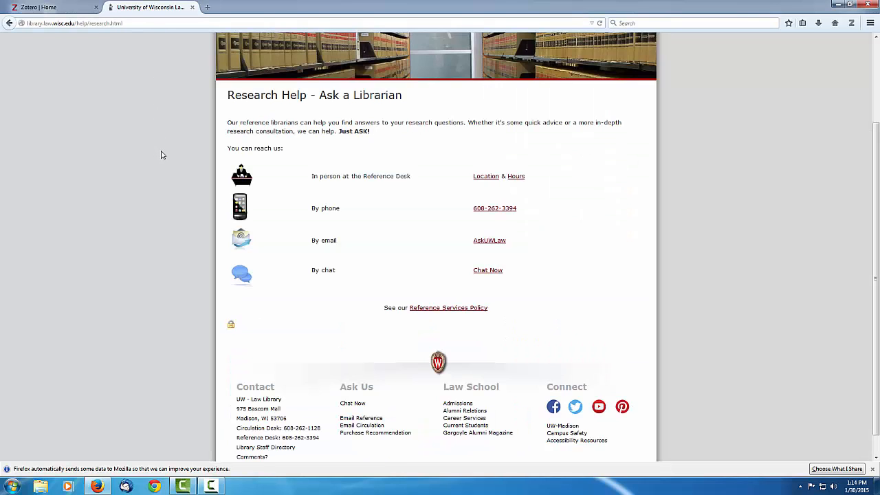